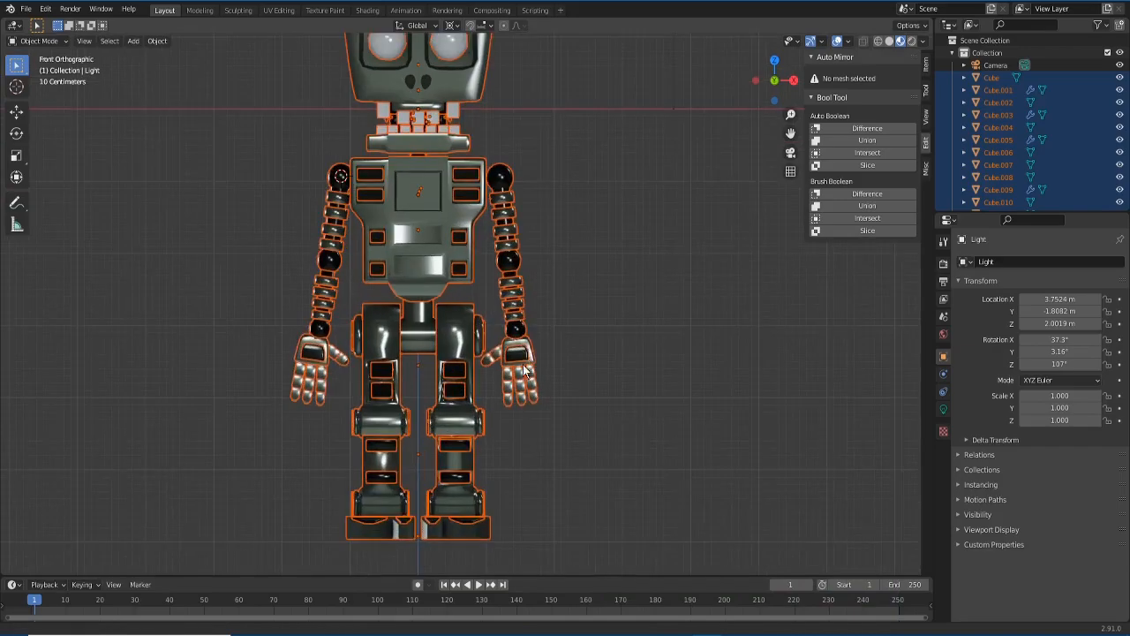
- Bring the exported Blender robot meshes into the Roblox Studio workspace
scroll(down, 3)
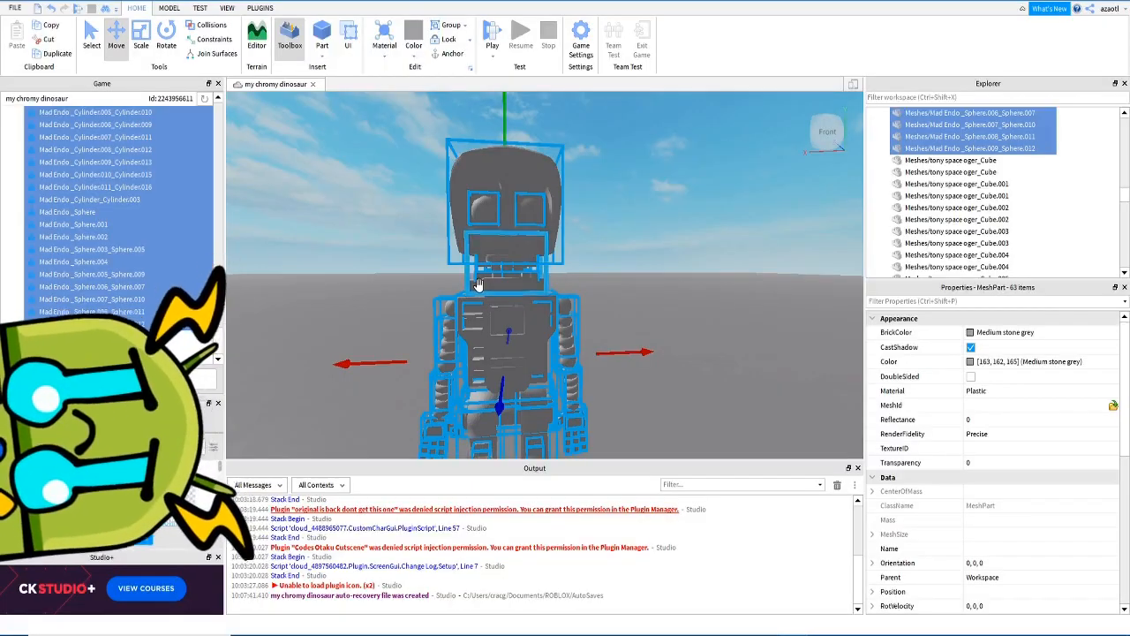
- Group the imported mesh parts into one model and tint it pale green-grey
click(168, 7)
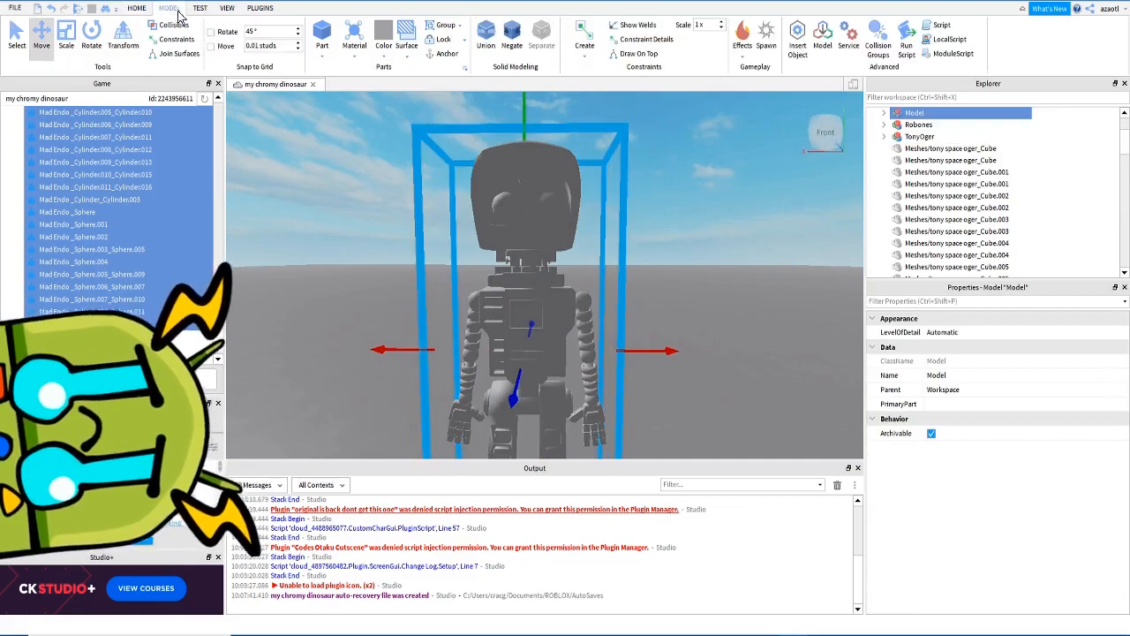
click(885, 113)
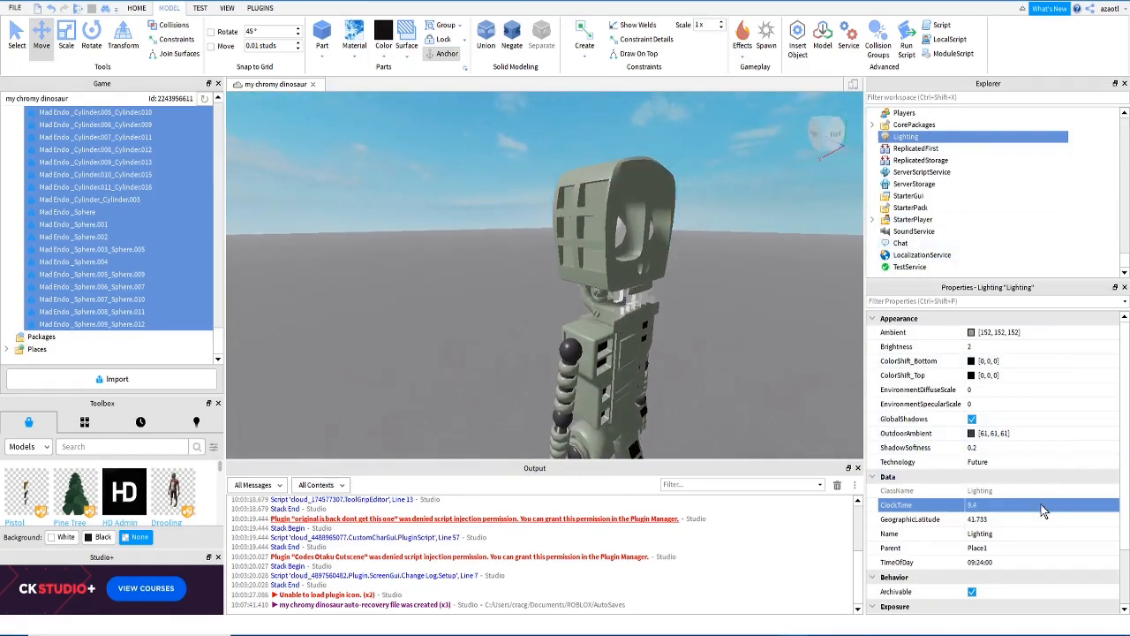
- Give the robot glowing white eyes, bluish torso plating and posable joints
click(259, 7)
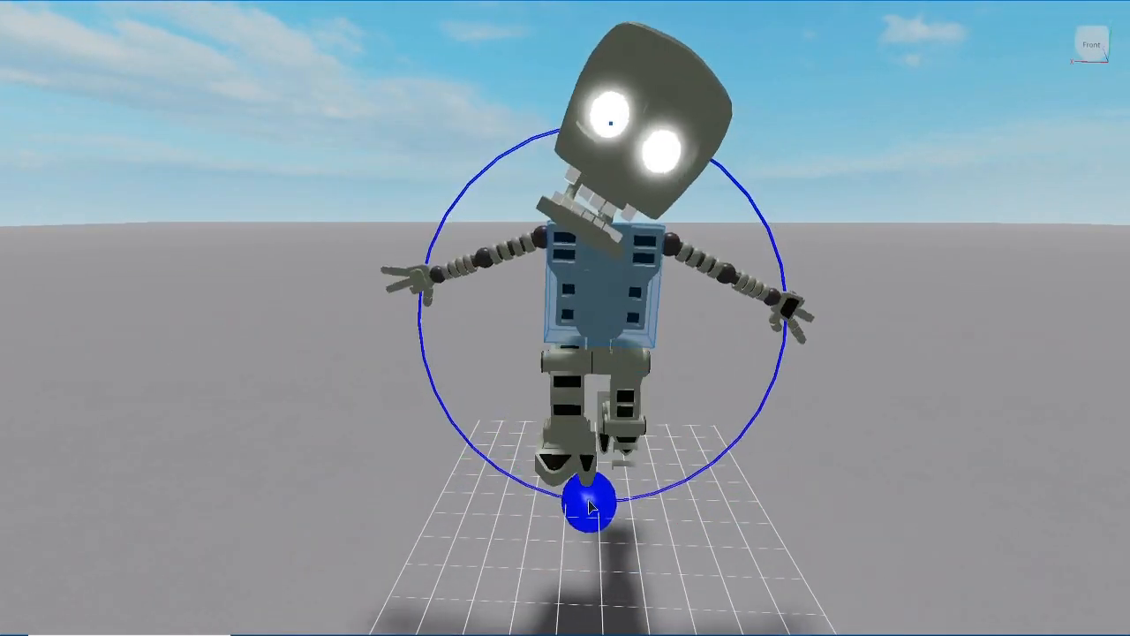
- Rotate the robot's torso into a tilted pose with one arm raised
drag(592, 504, 671, 366)
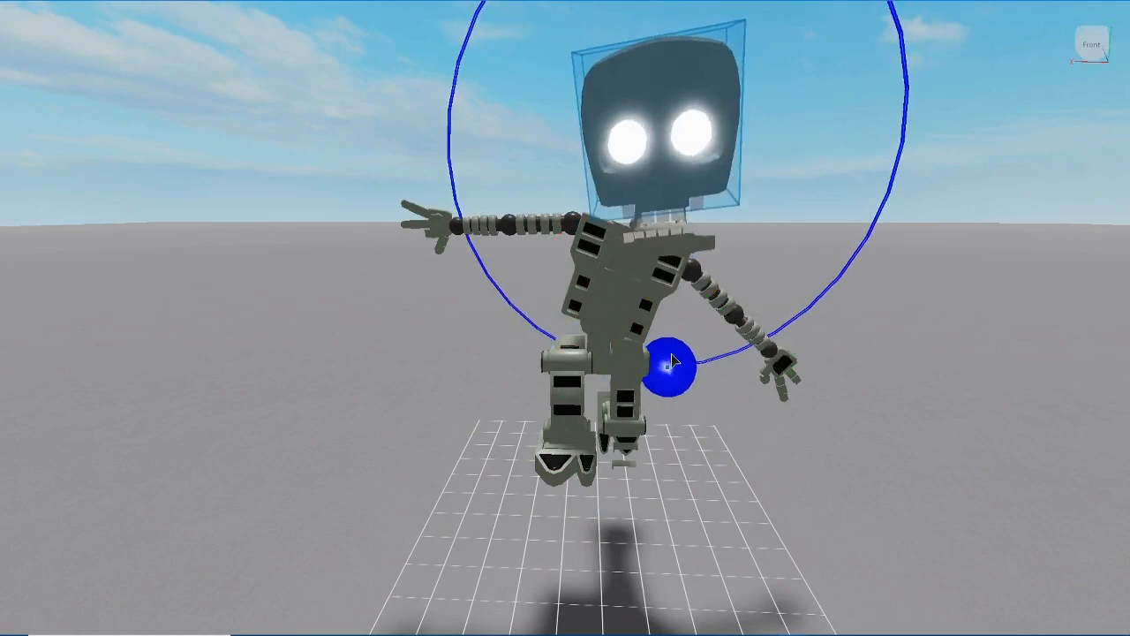